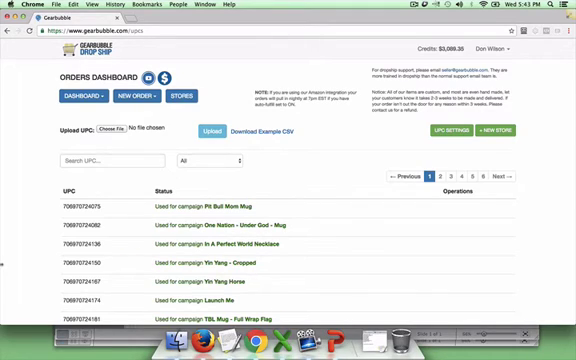
mouse_move(328, 160)
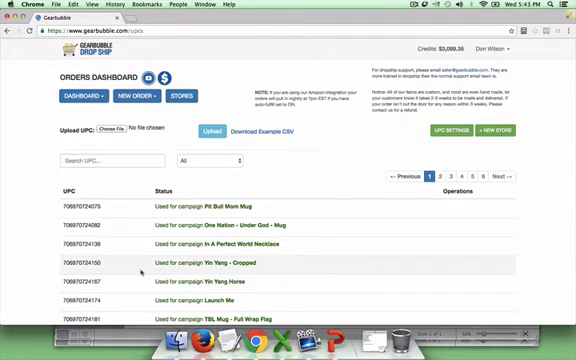
Scroll down and set the UPC status filter next to Search UPC to Used
scroll(down, 3)
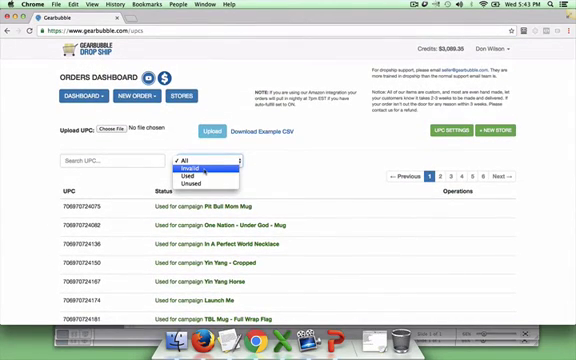
mouse_move(200, 183)
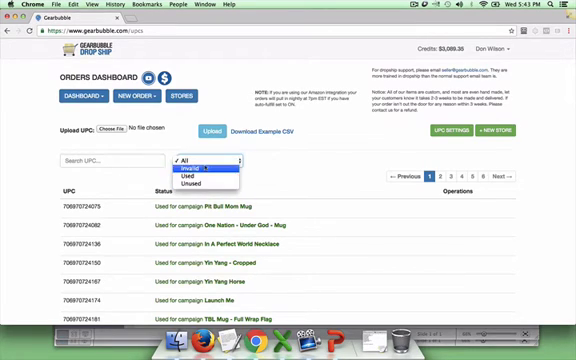
click(193, 163)
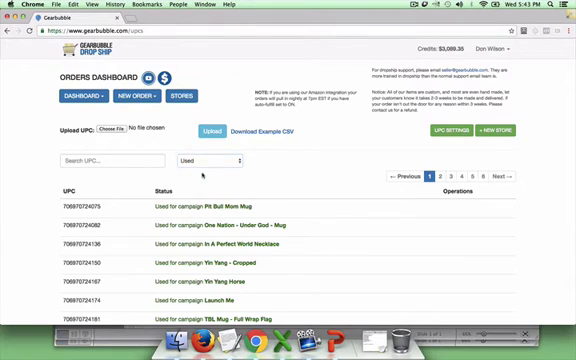
click(216, 161)
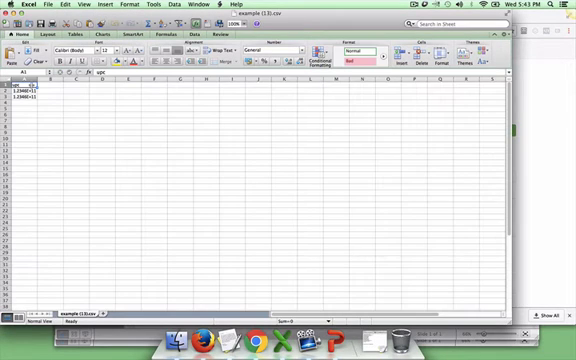
click(18, 96)
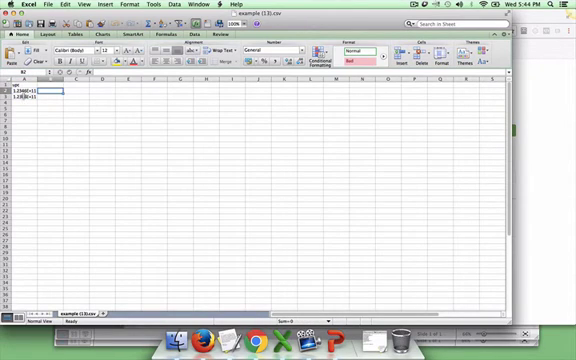
scroll(down, 3)
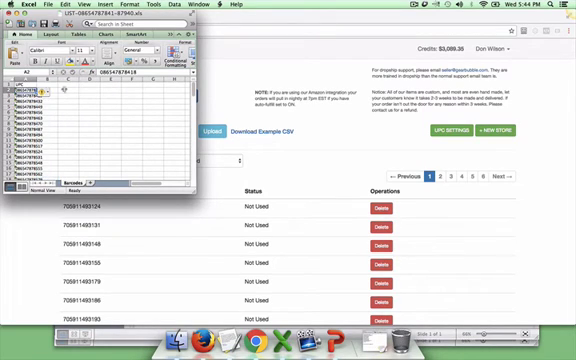
Enter 'upc' as the column A header in cell A1 of the Barcodes sheet
click(44, 97)
text(upc)
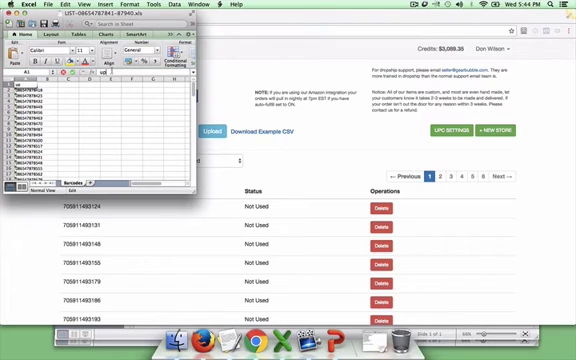
click(75, 95)
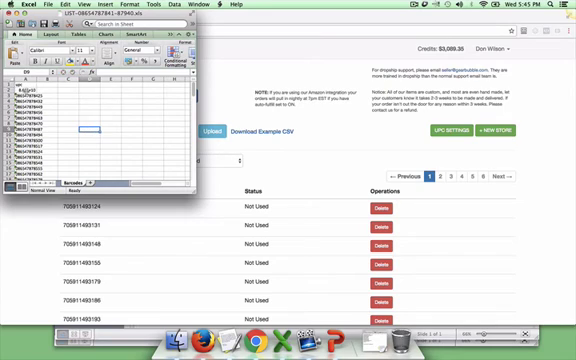
click(35, 96)
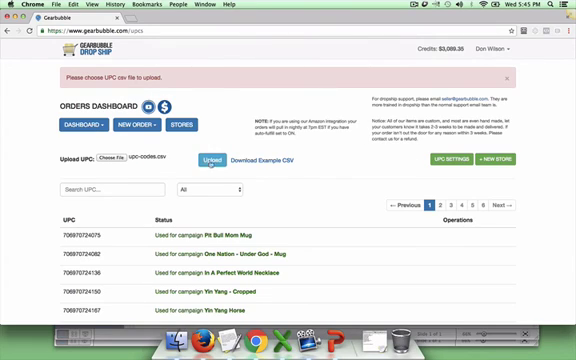
Upload the chosen upc-codes.csv file to the UPC dashboard
click(208, 160)
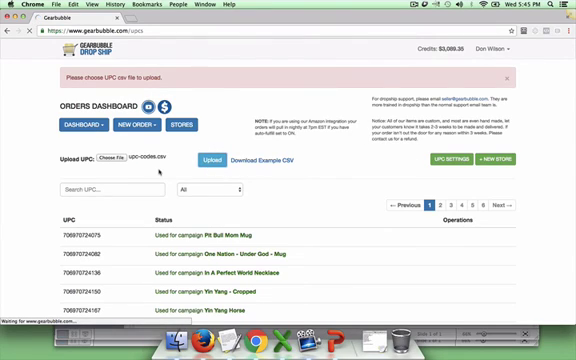